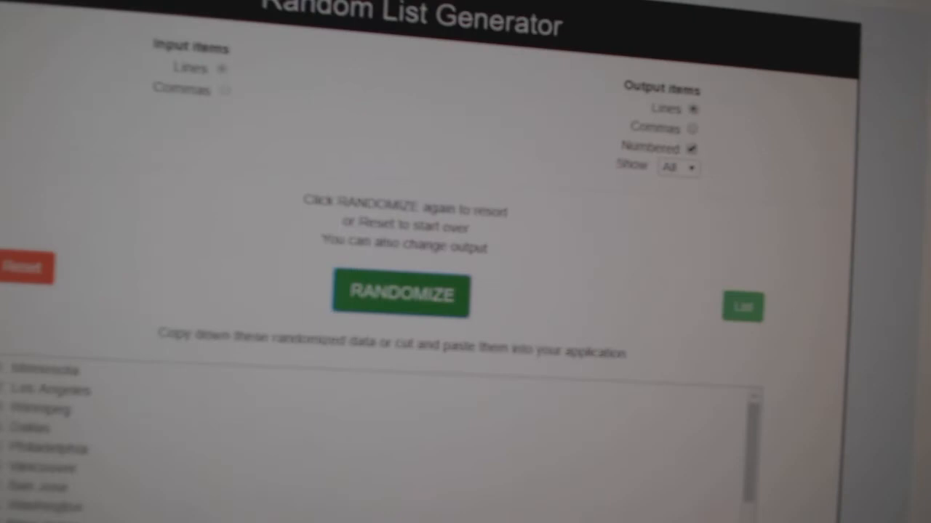
pyautogui.click(399, 293)
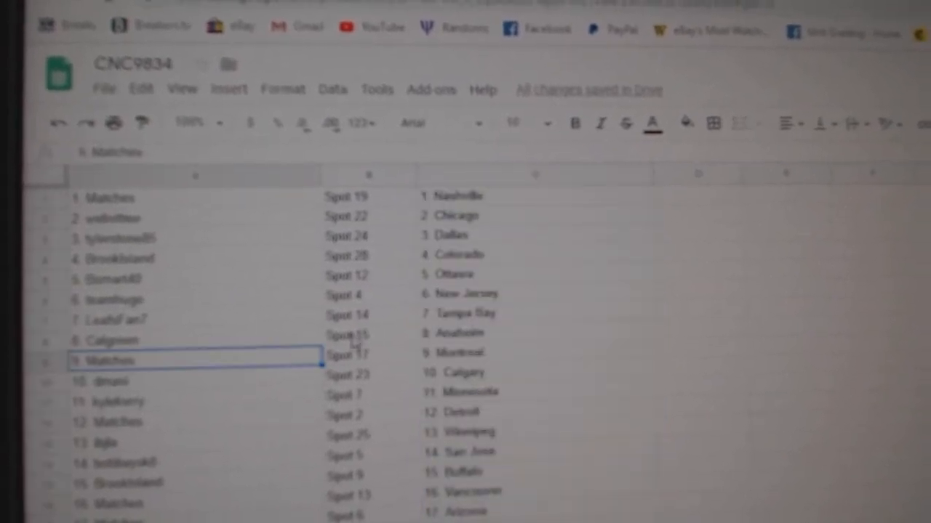
pyautogui.scroll(-3)
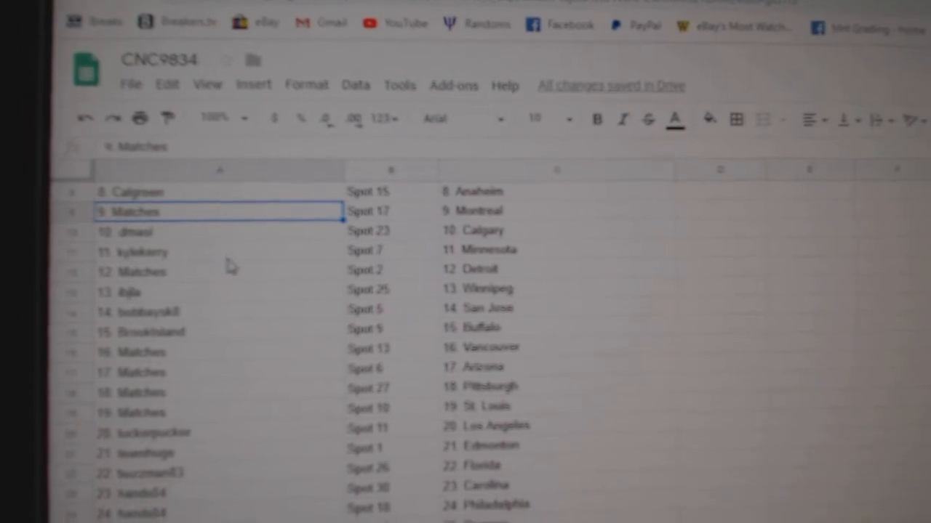
pyautogui.scroll(-3)
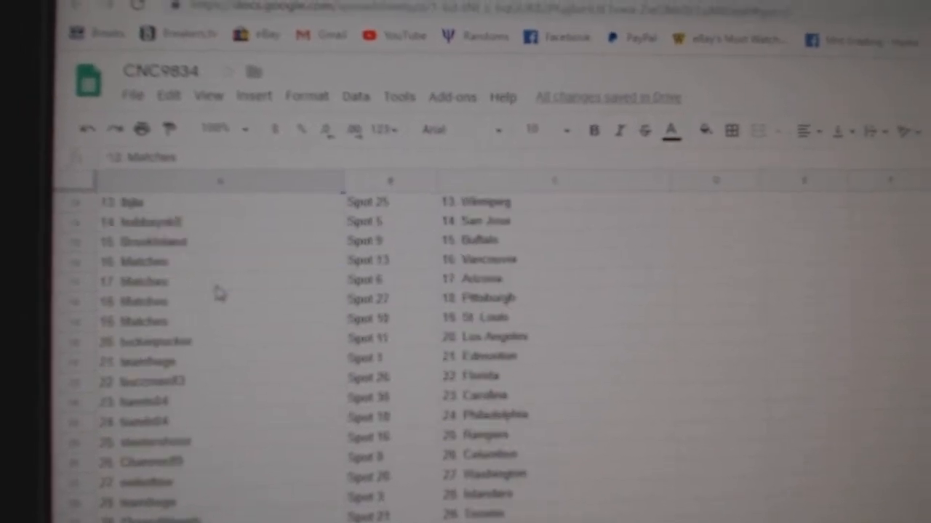